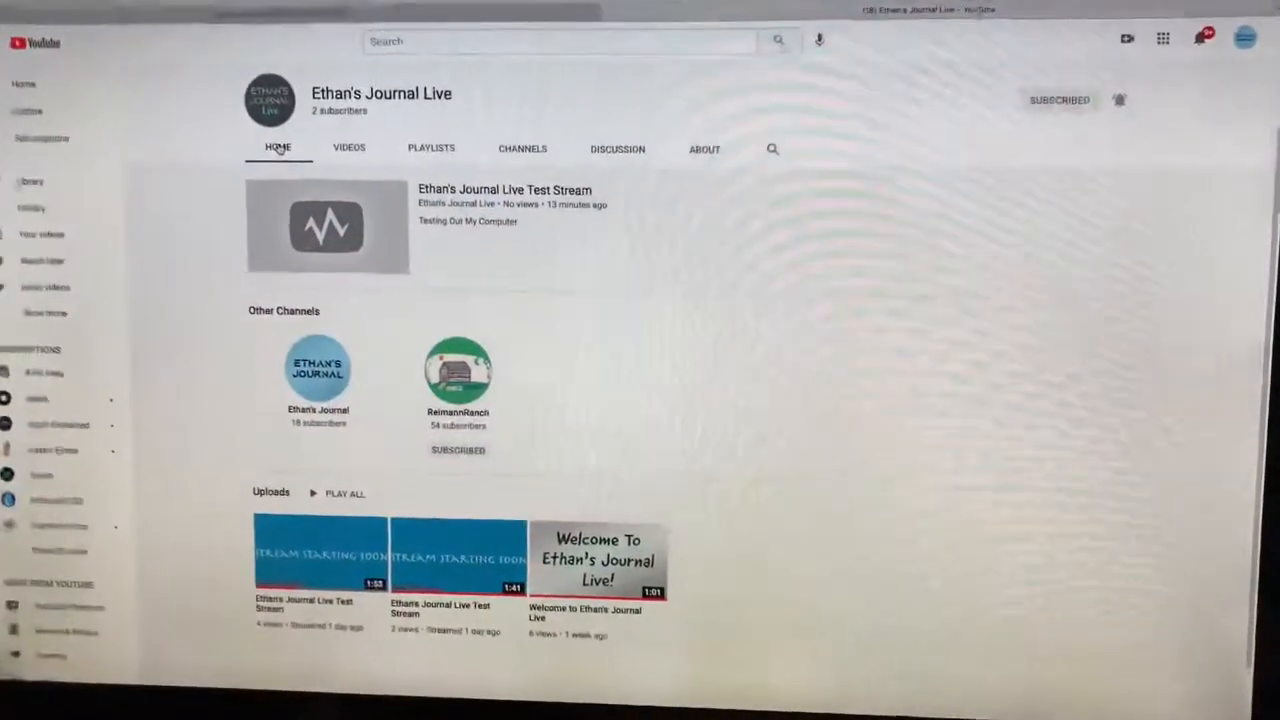
pyautogui.scroll(-3)
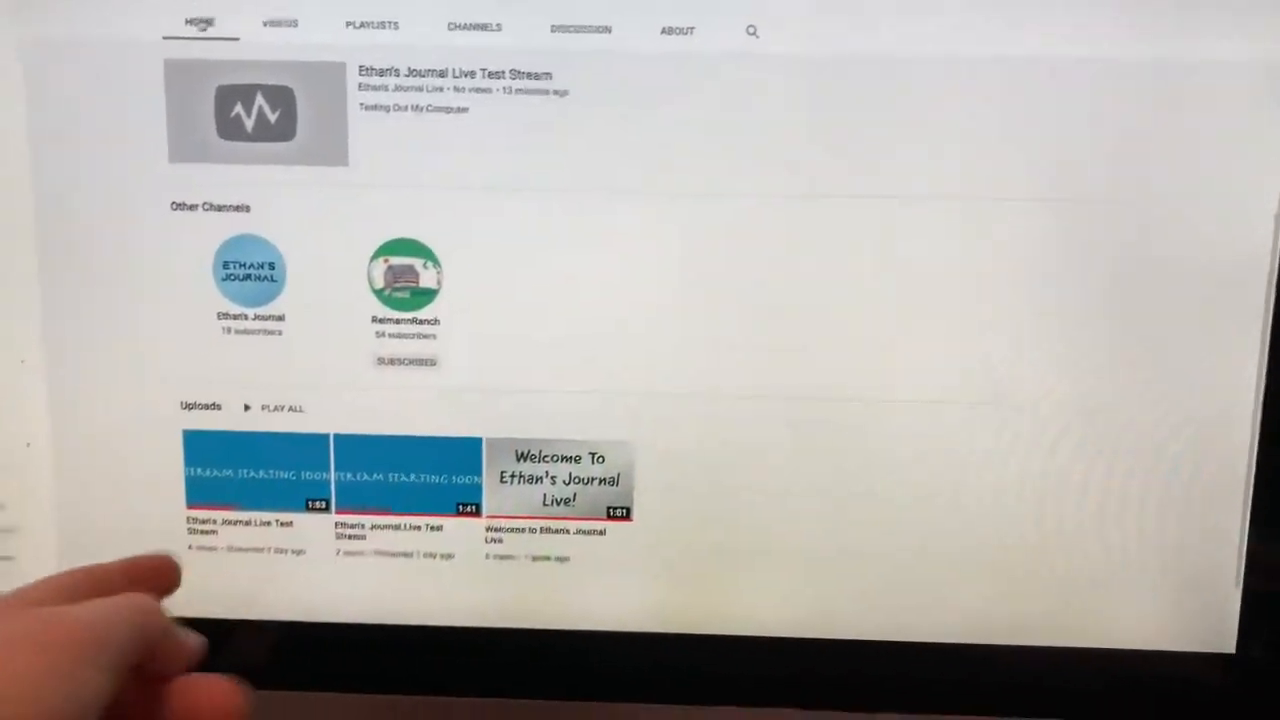